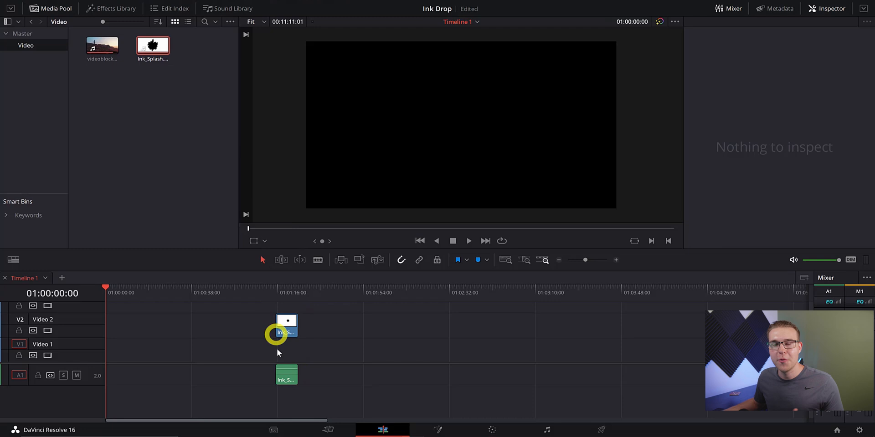
# Move the playhead onto the Ink_Splash clip so the black ink blot previews on white
pyautogui.click(286, 375)
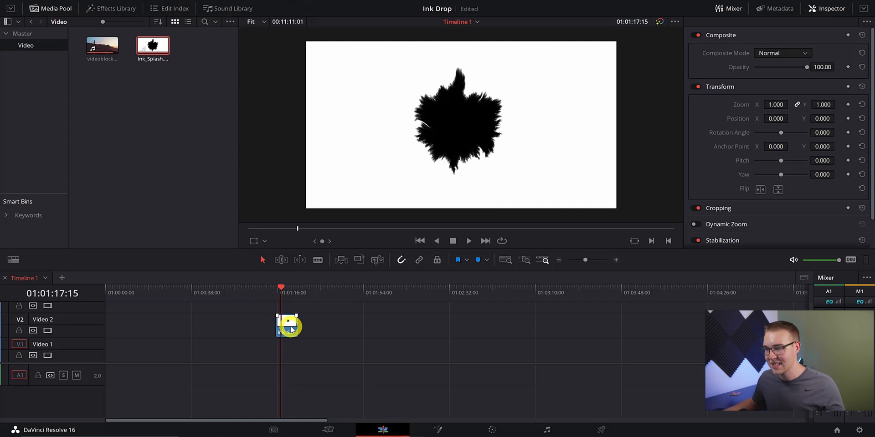
# Drop a Solid Color generator on Video 1 and stretch it under the ink splash clip
pyautogui.click(116, 8)
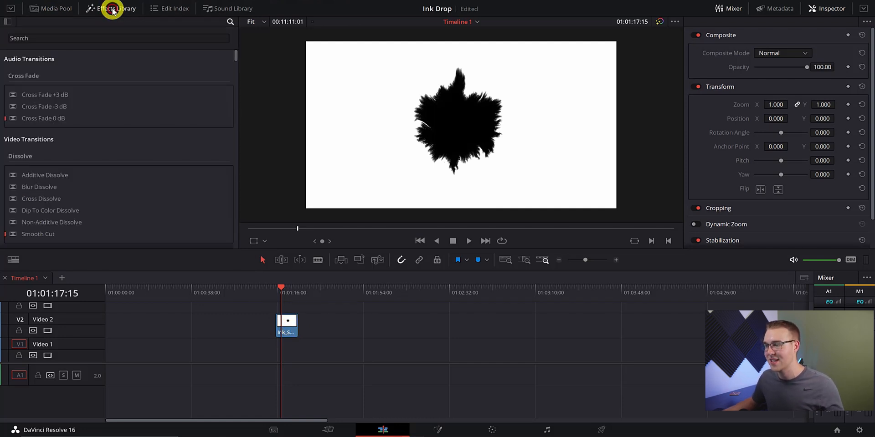
pyautogui.click(116, 9)
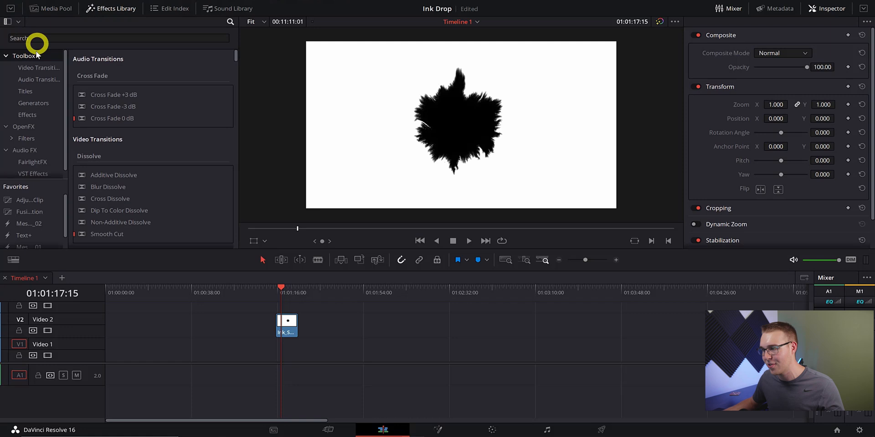
pyautogui.click(33, 103)
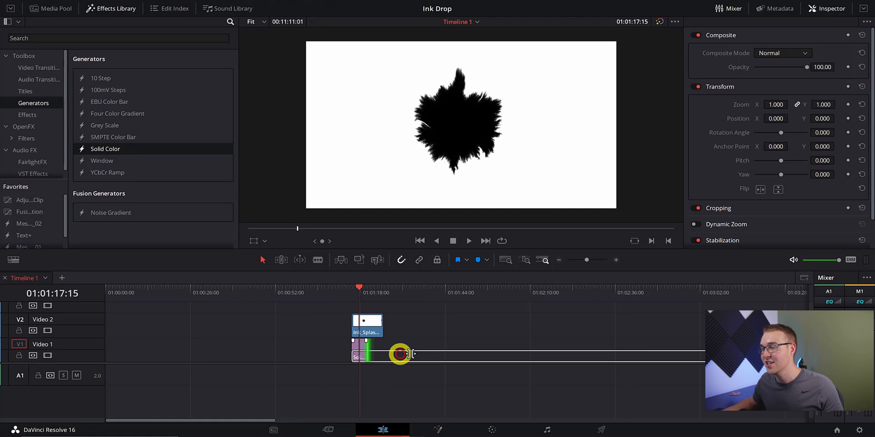
pyautogui.click(357, 351)
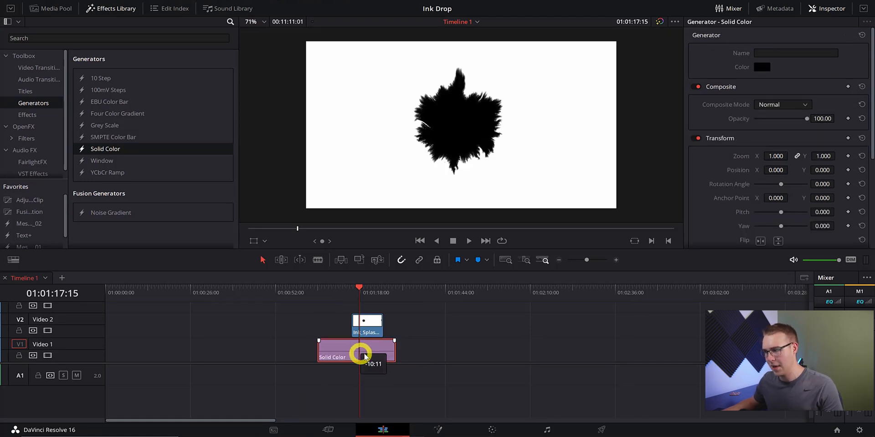
pyautogui.moveTo(360, 350); pyautogui.dragTo(356, 350)
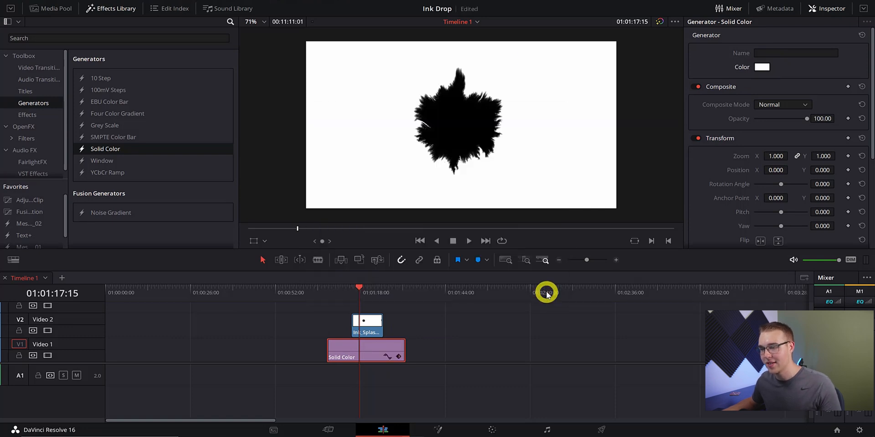
# Set the ink splash clip's Composite Mode to Multiply and confirm white for the solid background
pyautogui.click(367, 326)
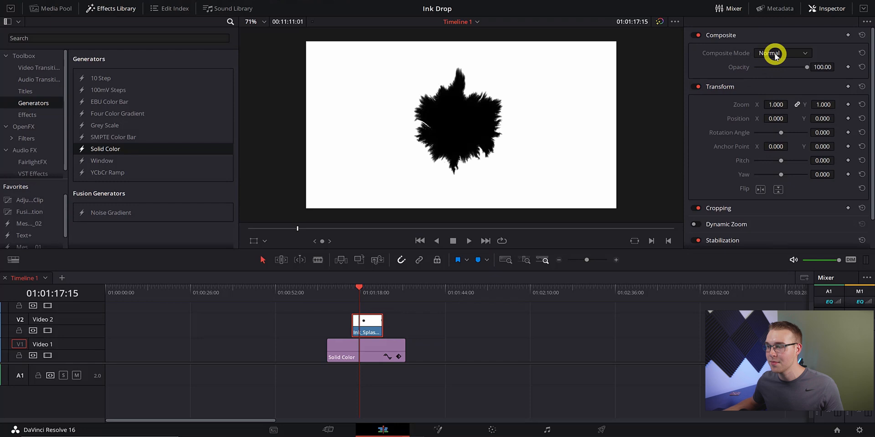
pyautogui.click(780, 52)
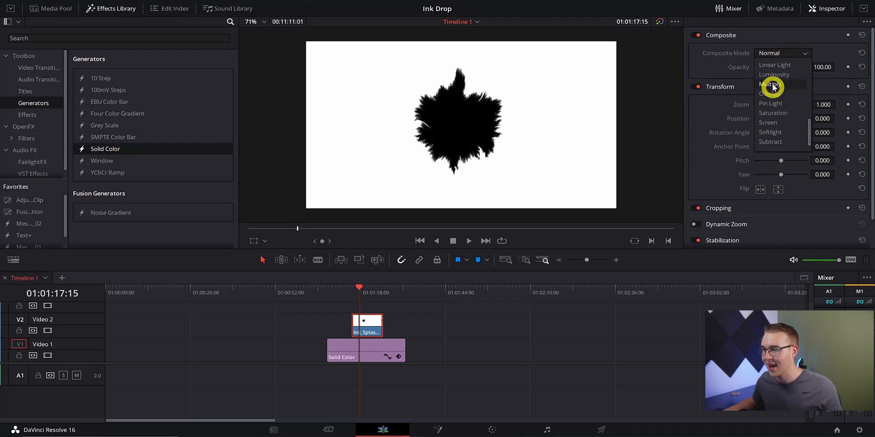
pyautogui.click(771, 84)
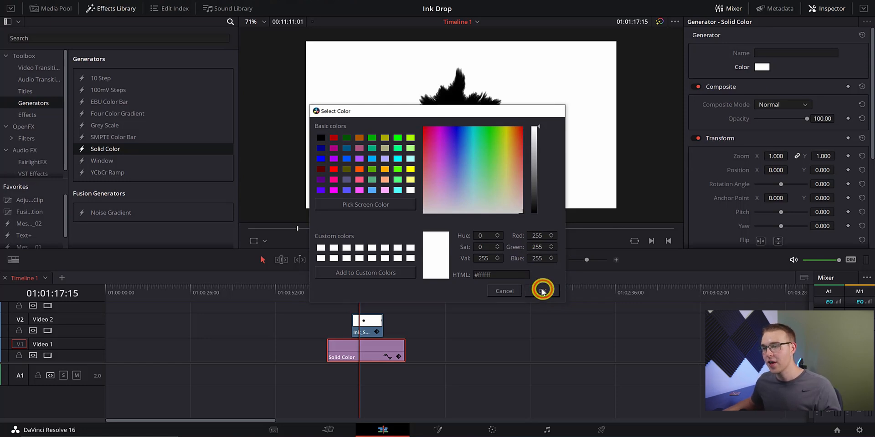
pyautogui.click(541, 291)
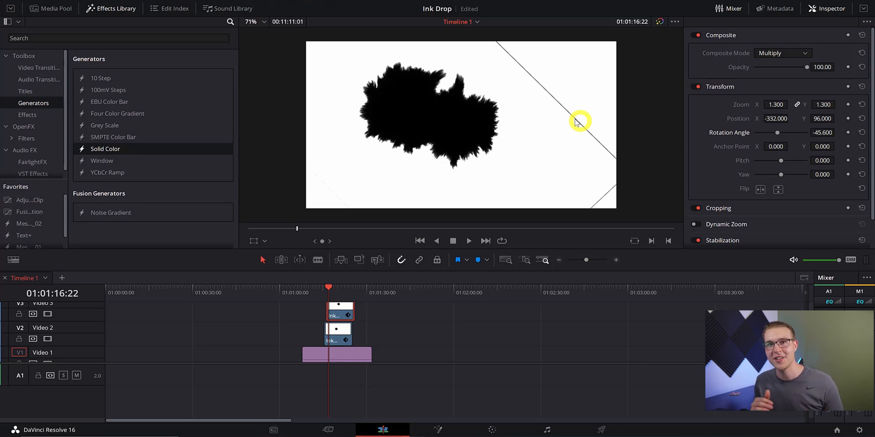
# Stack rotated, rescaled ink splash copies on V3, V4 and V5 via the Inspector
pyautogui.click(719, 209)
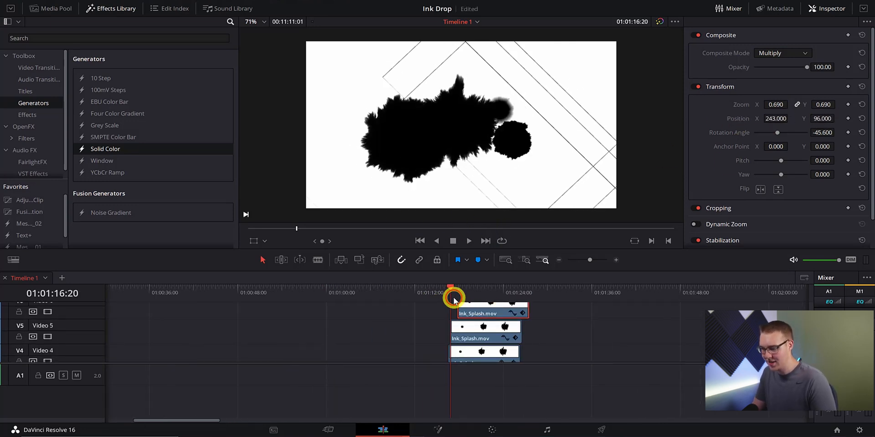
pyautogui.click(468, 241)
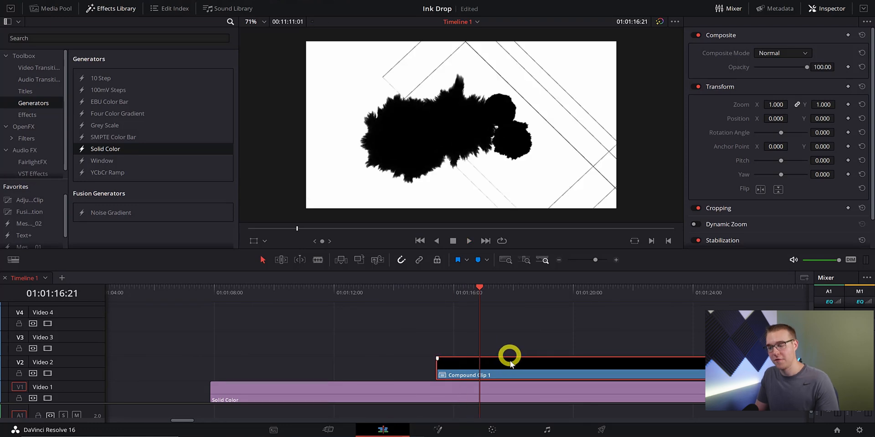
# Set Compound Clip 1's Composite Mode to Multiply over the white background
pyautogui.click(781, 53)
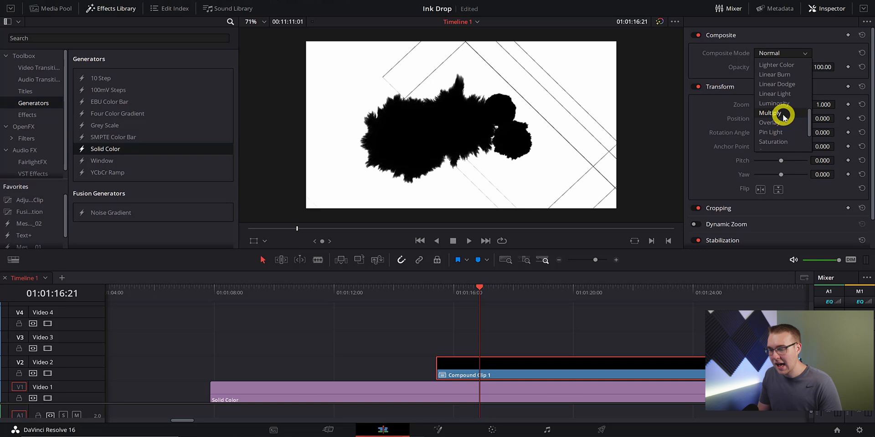
pyautogui.click(770, 113)
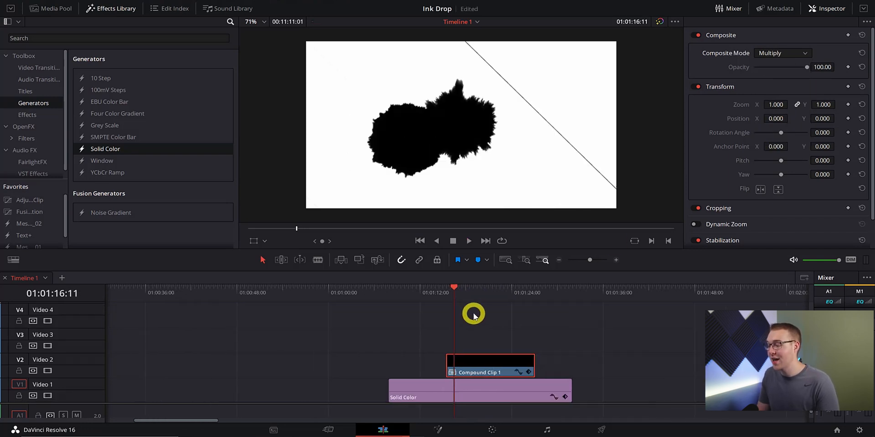
pyautogui.click(50, 8)
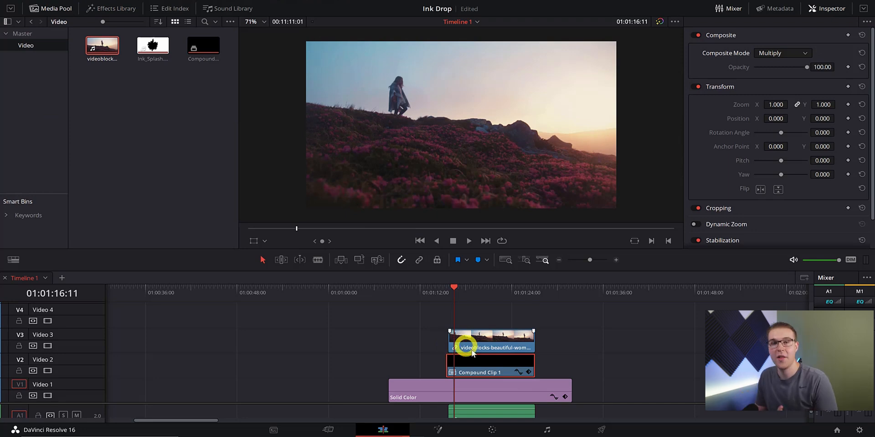
# Place the videoblocks hillside footage on Video 3 and blend it in Add mode
pyautogui.click(490, 412)
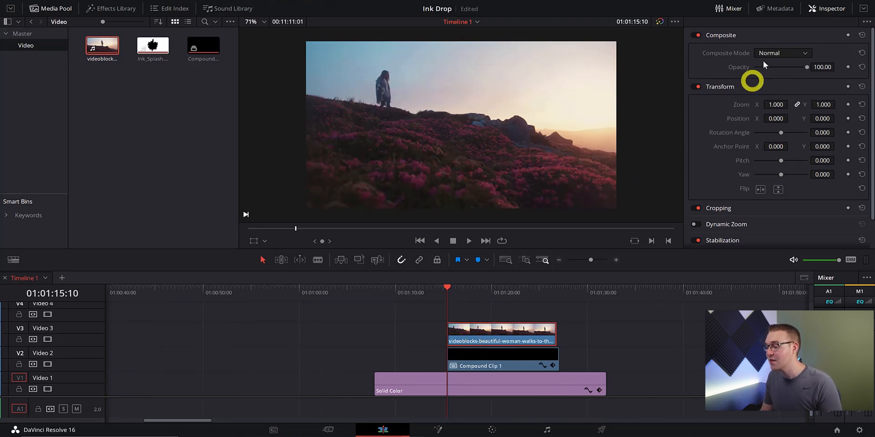
pyautogui.click(781, 53)
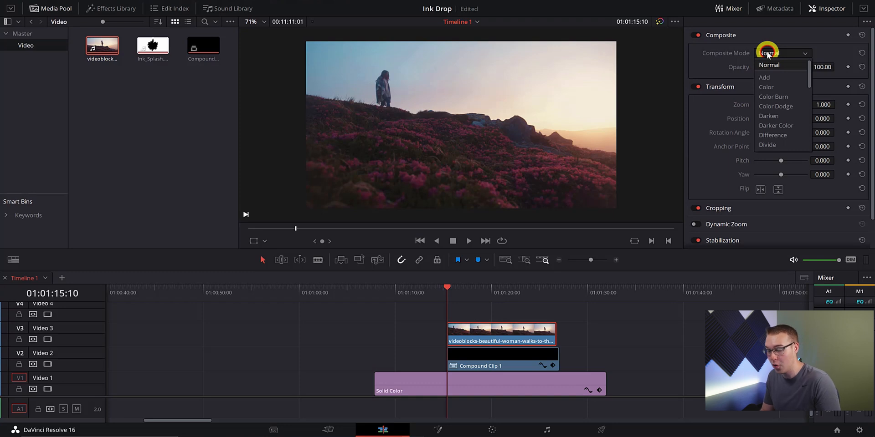
pyautogui.click(764, 77)
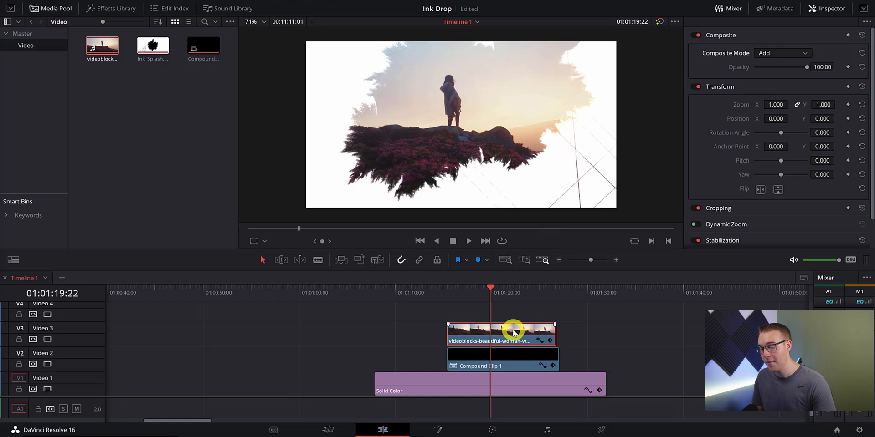
# Move the footage to Video 4 and put an offset Compound Clip 1 copy on Video 3
pyautogui.moveTo(499, 333); pyautogui.dragTo(499, 313)
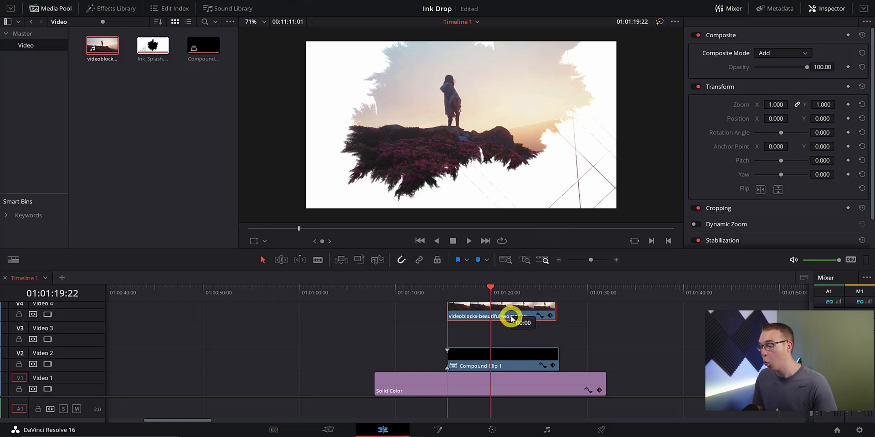
pyautogui.click(499, 358)
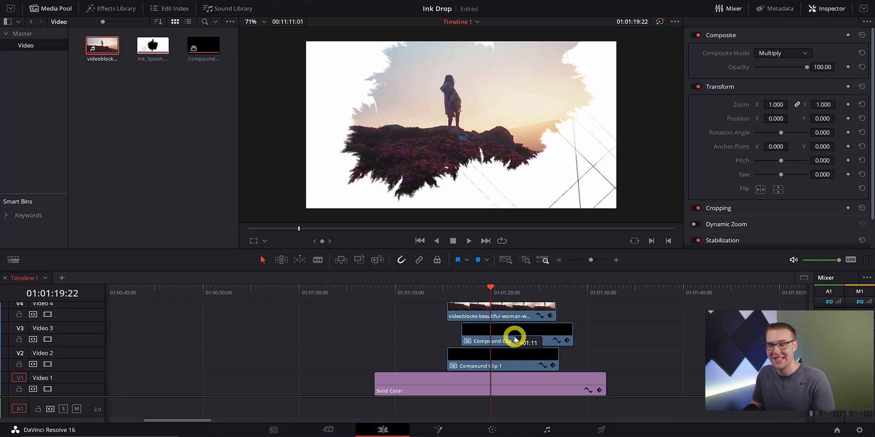
pyautogui.click(480, 366)
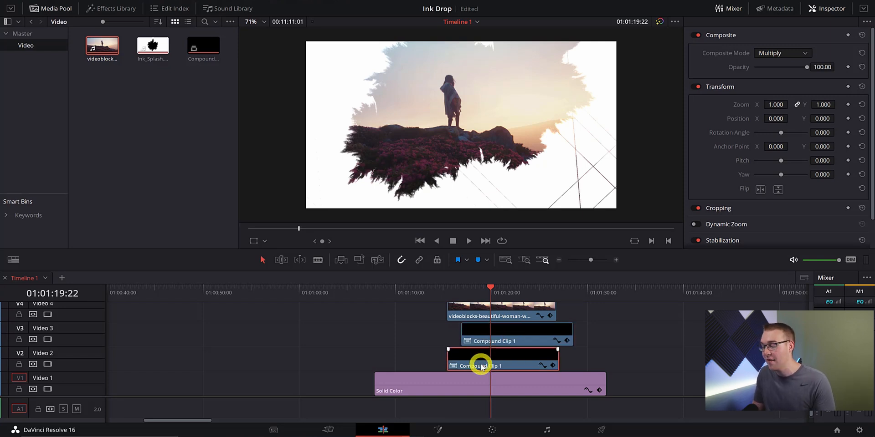
# Lower the original Video 2 compound clip's opacity to about 25
pyautogui.click(452, 293)
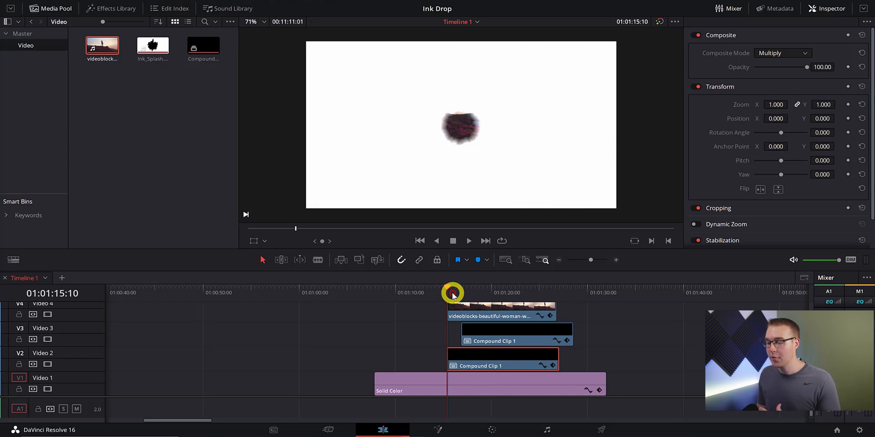
pyautogui.click(479, 359)
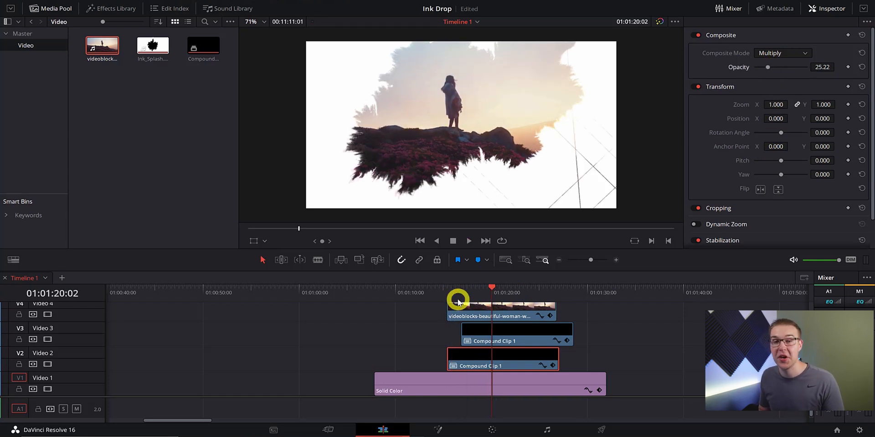
pyautogui.moveTo(775, 104); pyautogui.dragTo(787, 104)
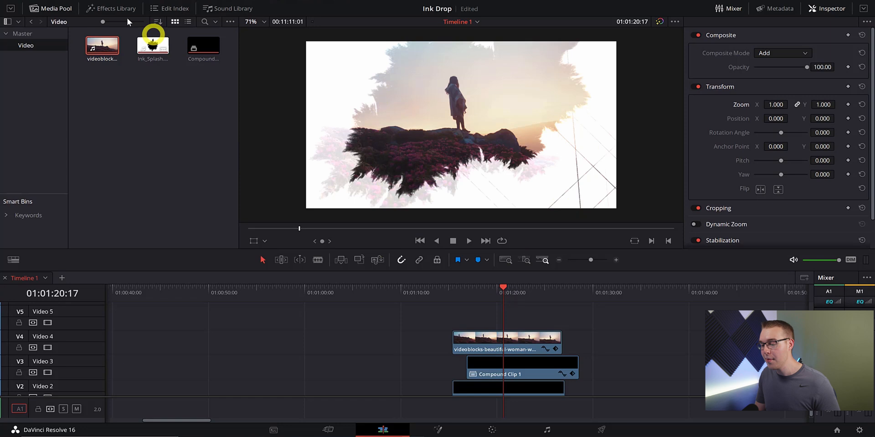
# Drop an Adjustment Clip on V5 and extend it across the footage and compound clips
pyautogui.click(115, 8)
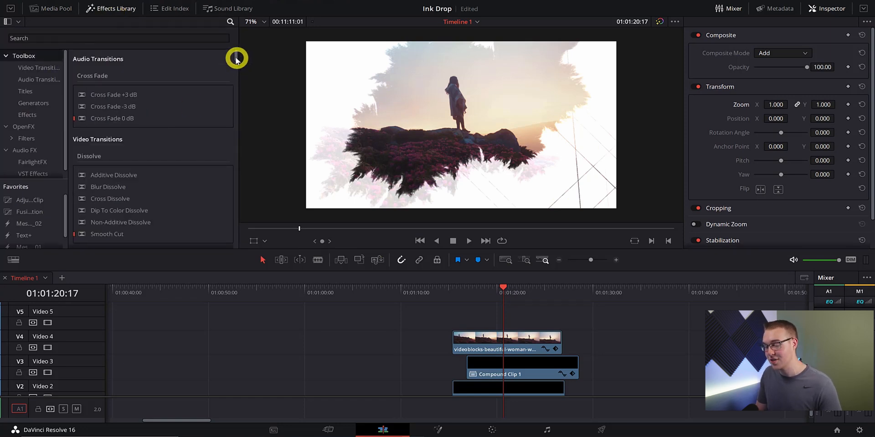
pyautogui.scroll(-3)
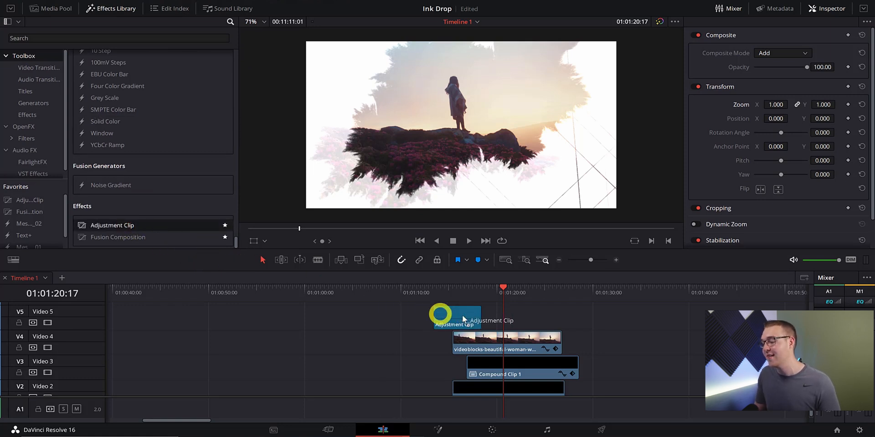
pyautogui.click(474, 321)
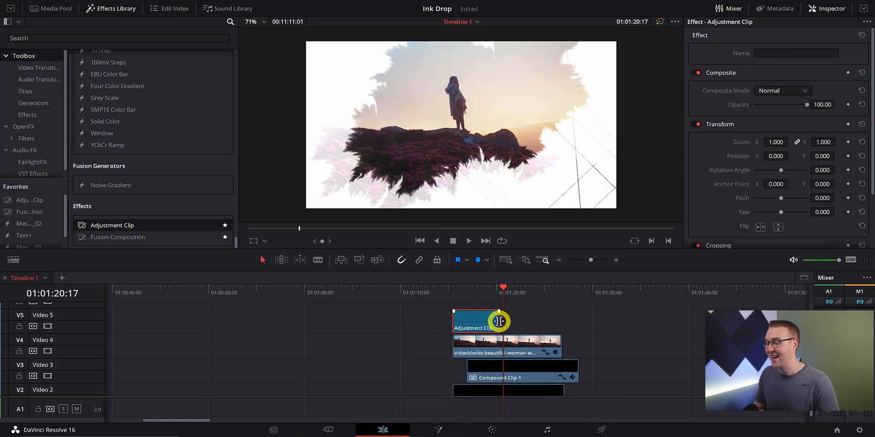
pyautogui.moveTo(497, 321); pyautogui.dragTo(564, 323)
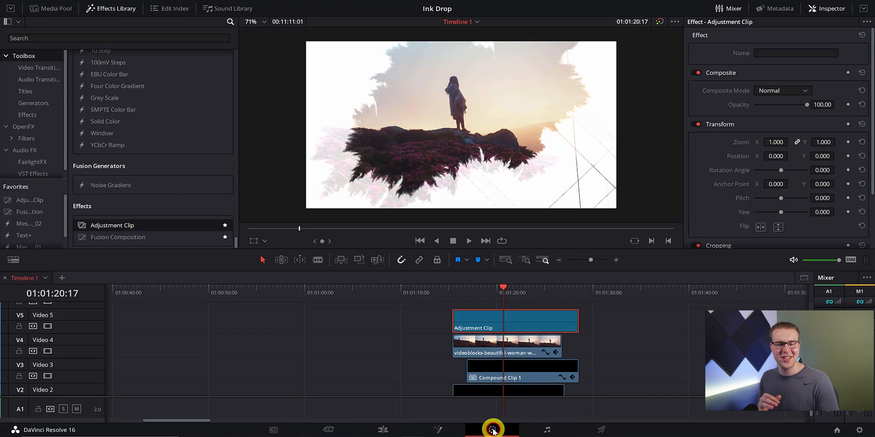
# On the Color page, add a Linear window to node 01, flipped about 180°, moved low, softened
pyautogui.click(492, 430)
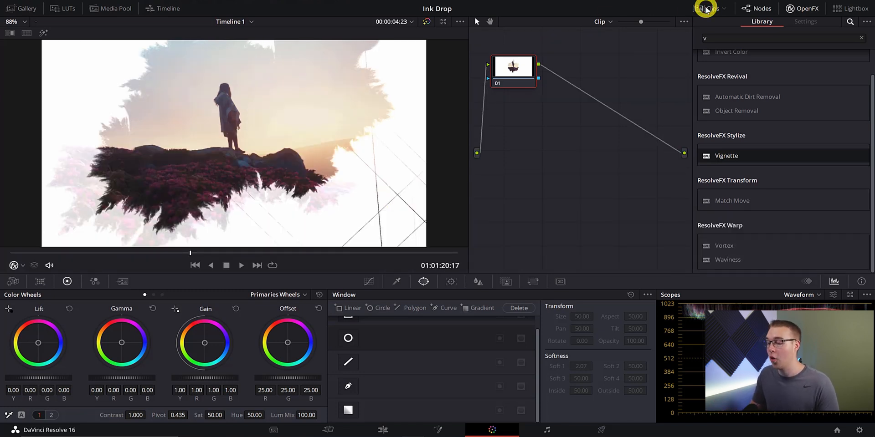
pyautogui.click(348, 411)
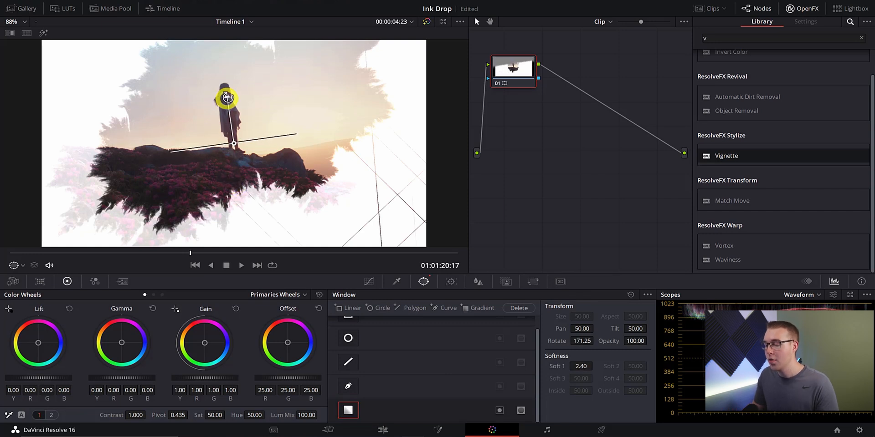
pyautogui.moveTo(228, 97); pyautogui.dragTo(233, 92)
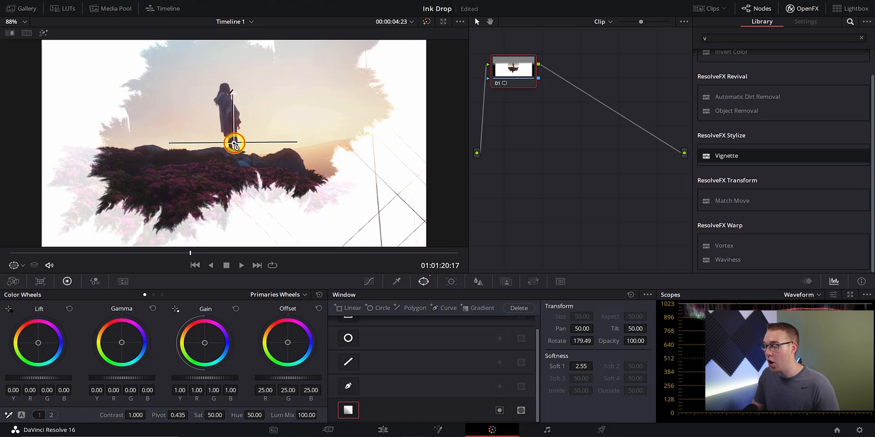
pyautogui.moveTo(233, 143); pyautogui.dragTo(236, 251)
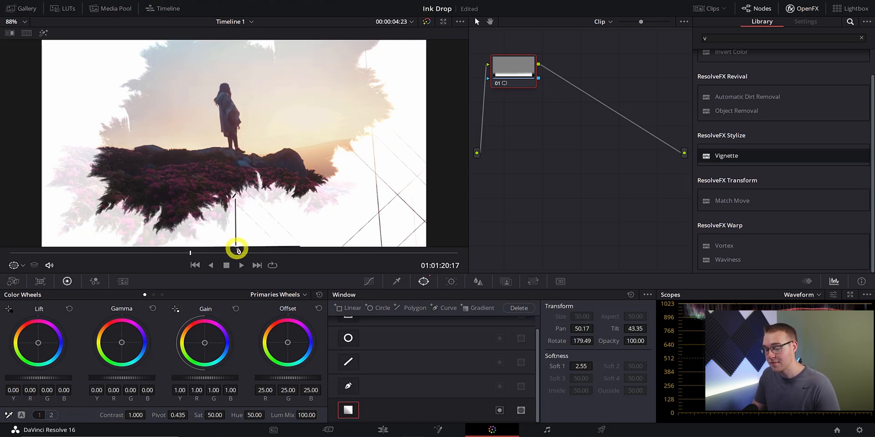
pyautogui.moveTo(581, 366); pyautogui.dragTo(580, 367)
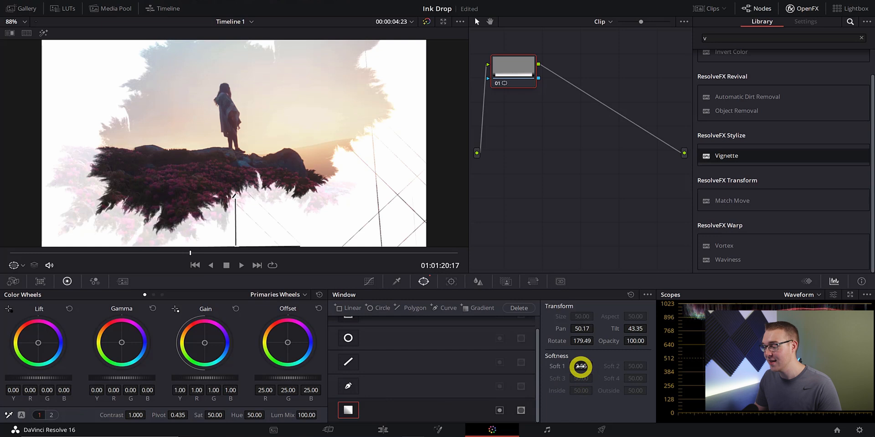
pyautogui.moveTo(580, 366); pyautogui.dragTo(652, 366)
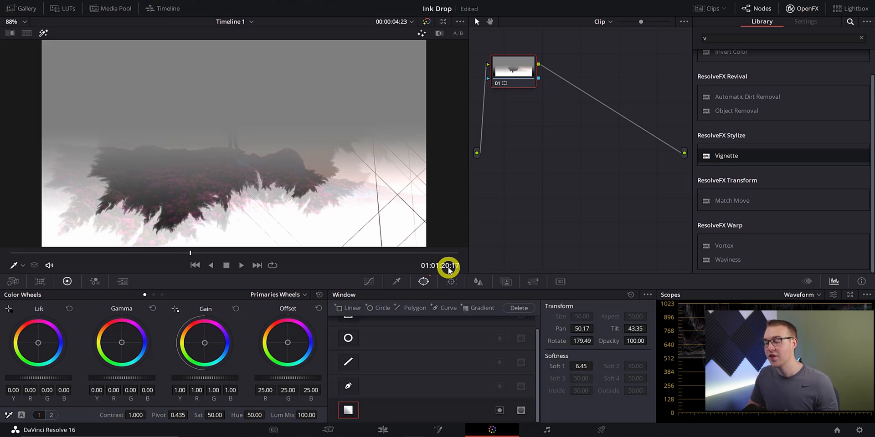
pyautogui.moveTo(205, 343)
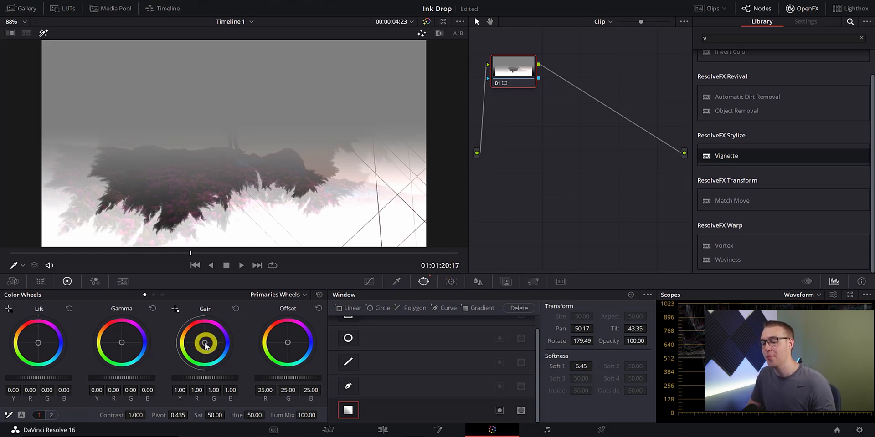
# Drag node 01's Gain wheel to tint the area inside the gradient window
pyautogui.moveTo(206, 344); pyautogui.dragTo(205, 340)
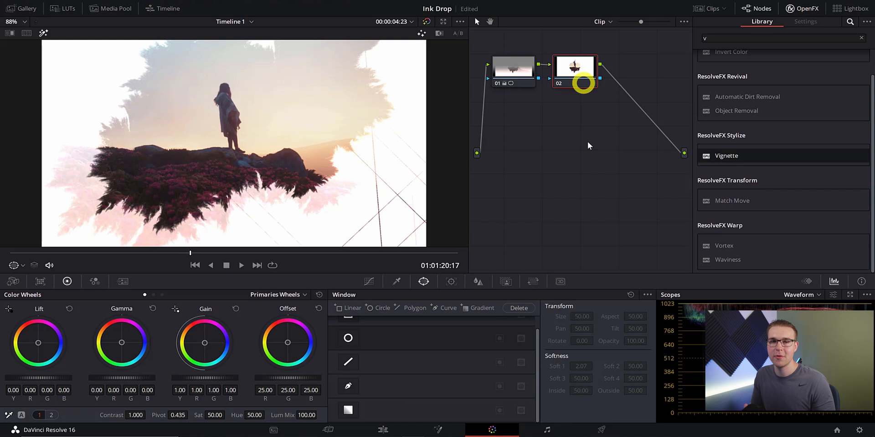
# Add a Linear gradient window on node 02 and move it to the top of the frame
pyautogui.click(347, 410)
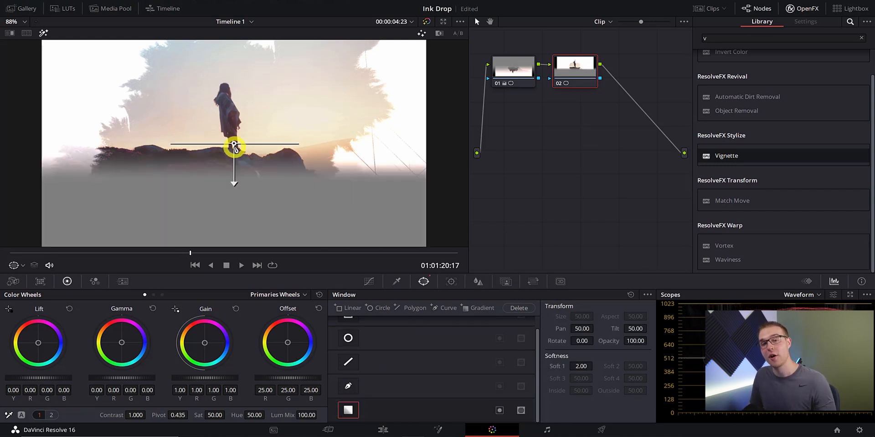
pyautogui.moveTo(234, 147); pyautogui.dragTo(237, 68)
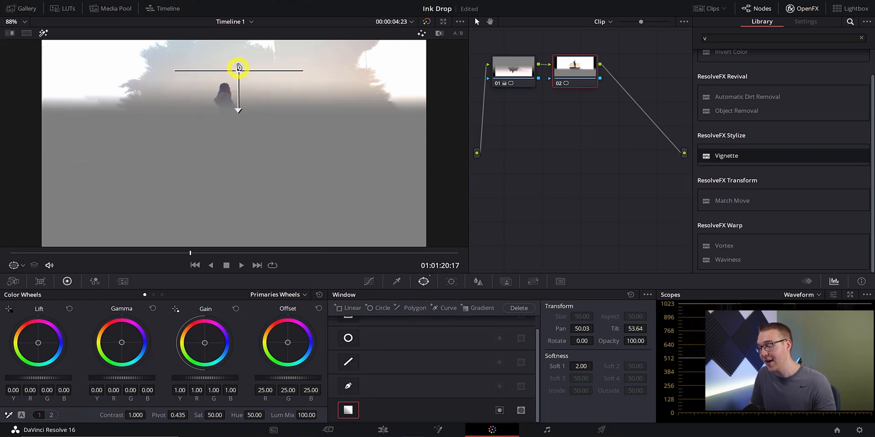
pyautogui.moveTo(238, 69); pyautogui.dragTo(242, 38)
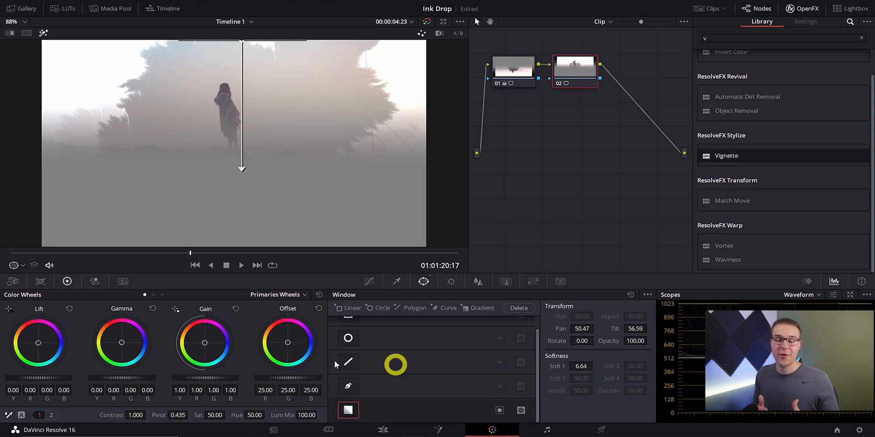
# Push the Gain wheel toward pink to tint the top of the frame
pyautogui.moveTo(204, 342); pyautogui.dragTo(214, 326)
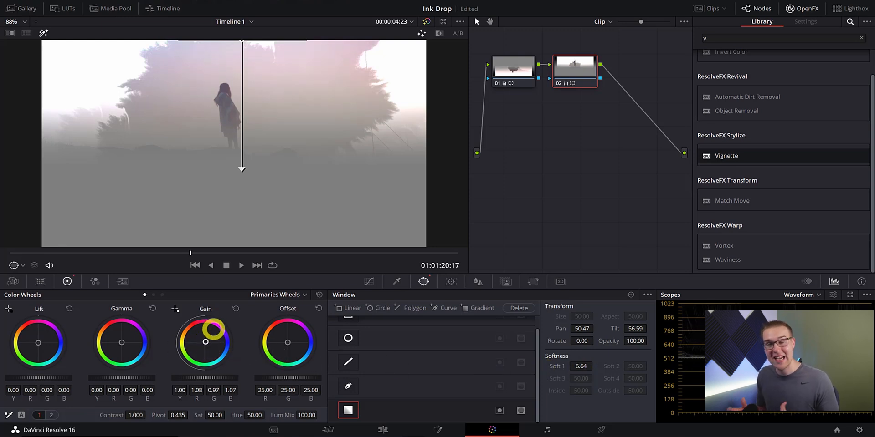
pyautogui.moveTo(213, 325); pyautogui.dragTo(206, 316)
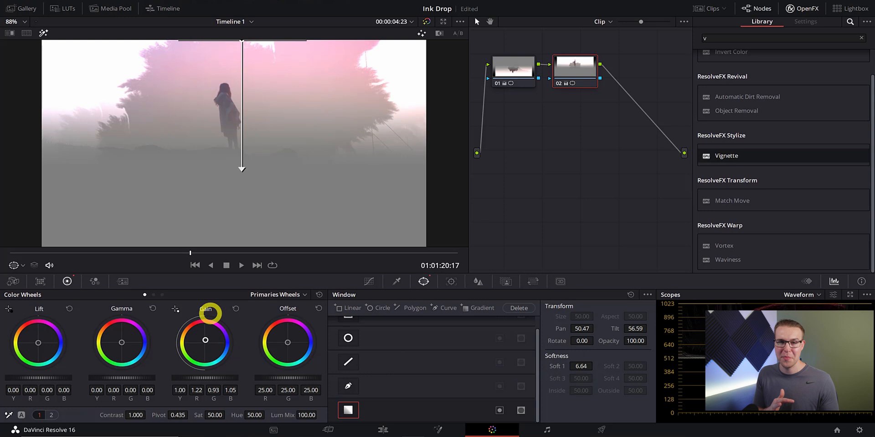
pyautogui.moveTo(209, 313); pyautogui.dragTo(212, 301)
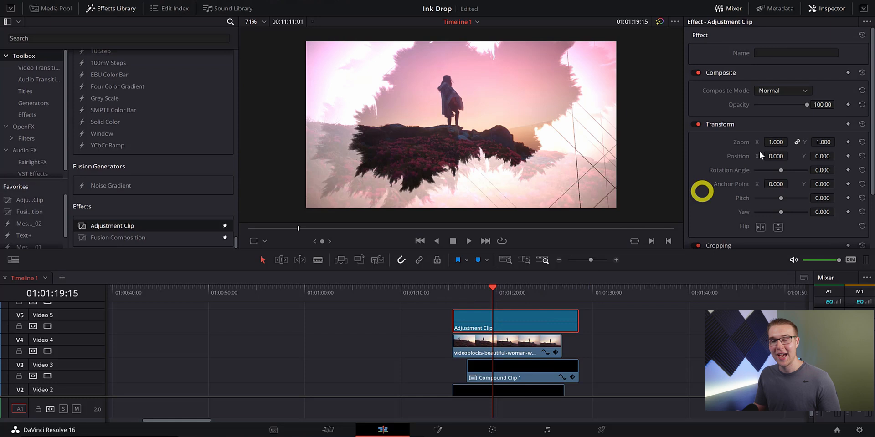
# Set the adjustment clip's Composite Opacity to about 53 and Composite Mode to Color
pyautogui.moveTo(820, 105); pyautogui.dragTo(783, 105)
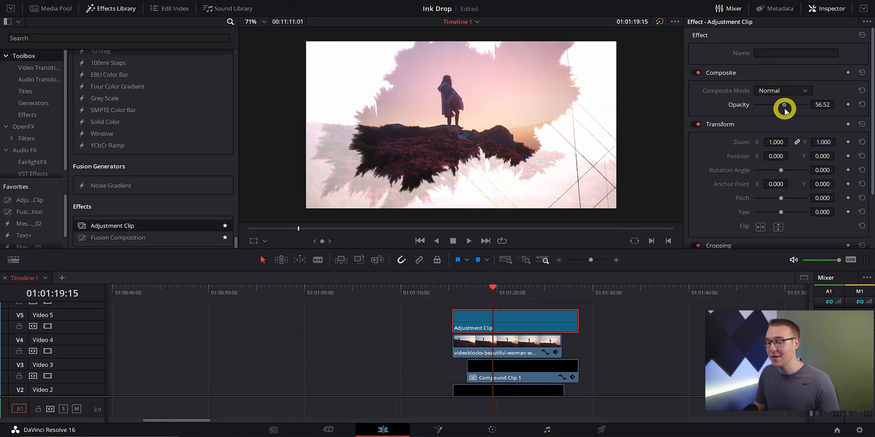
pyautogui.click(805, 90)
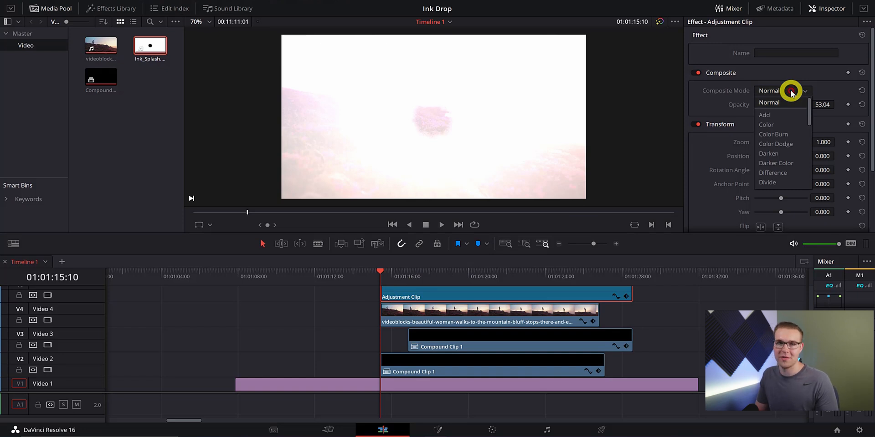
pyautogui.click(766, 125)
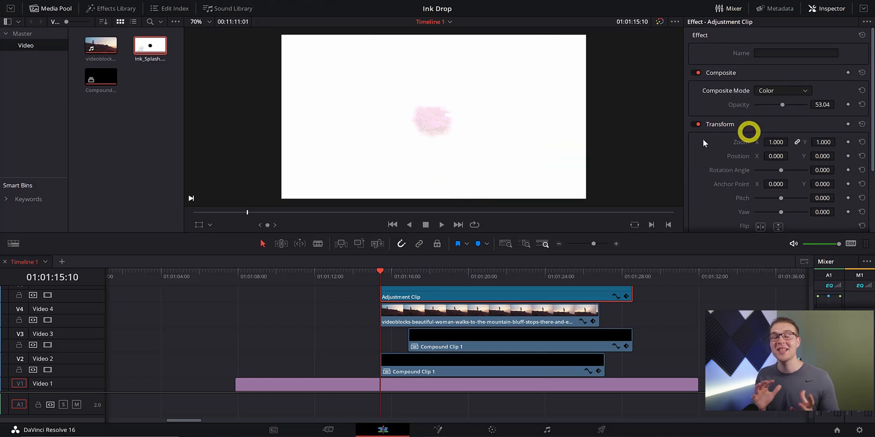
pyautogui.moveTo(380, 277); pyautogui.dragTo(364, 277)
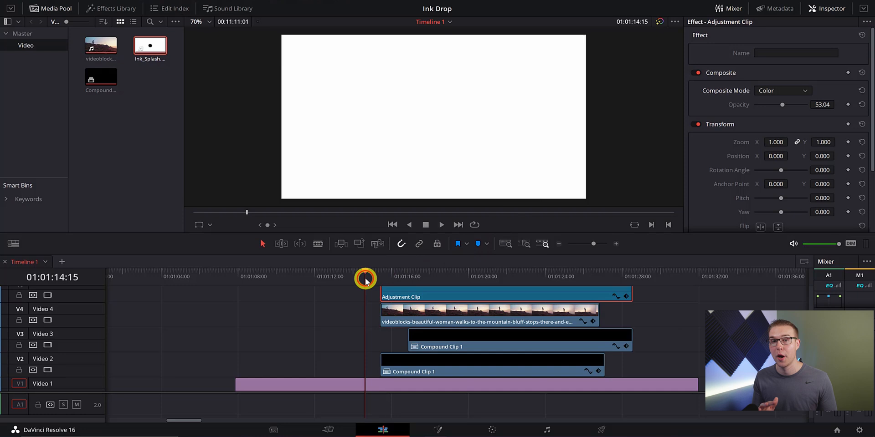